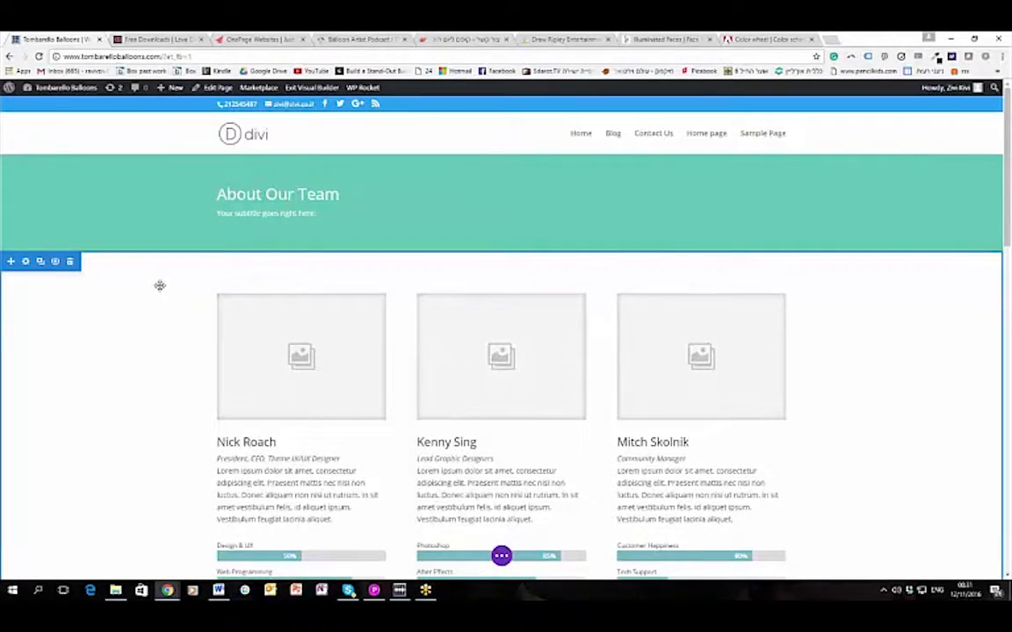
# Scroll down past Recent Projects to the Don't Be Shy. Get In Touch. section
pyautogui.scroll(-3)
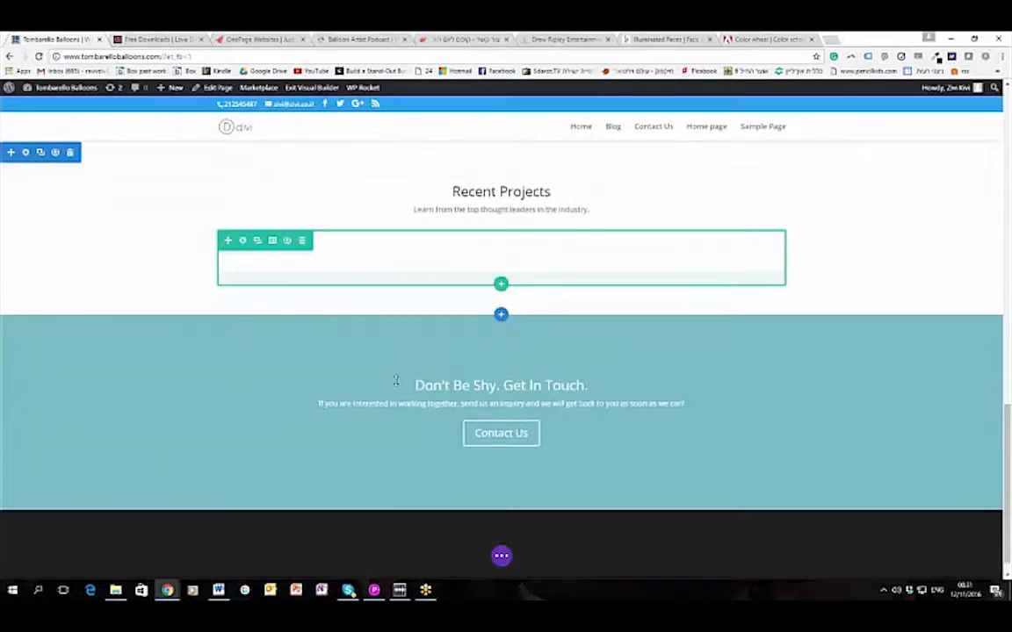
pyautogui.scroll(-3)
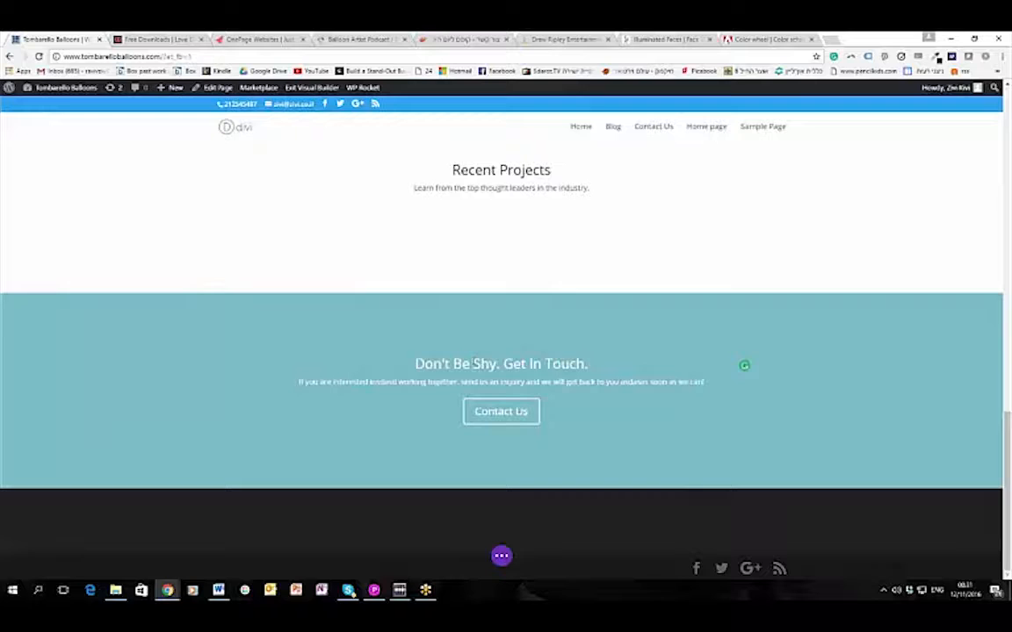
# Type 'asd' into the heading and paragraph, underline Don't, bold a word, color 'together' red
pyautogui.write('asd')
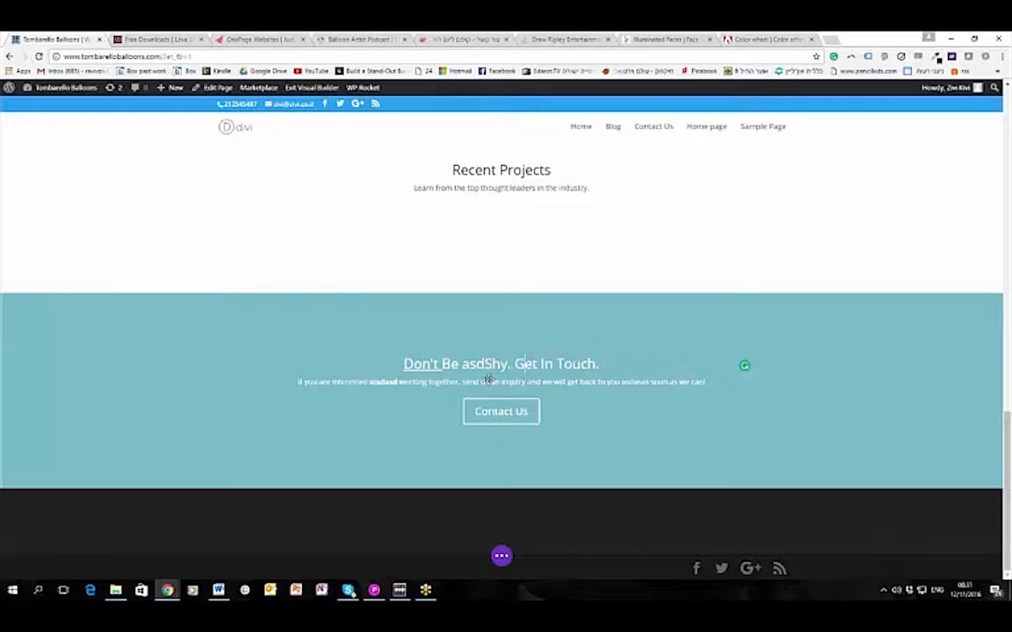
pyautogui.click(435, 381)
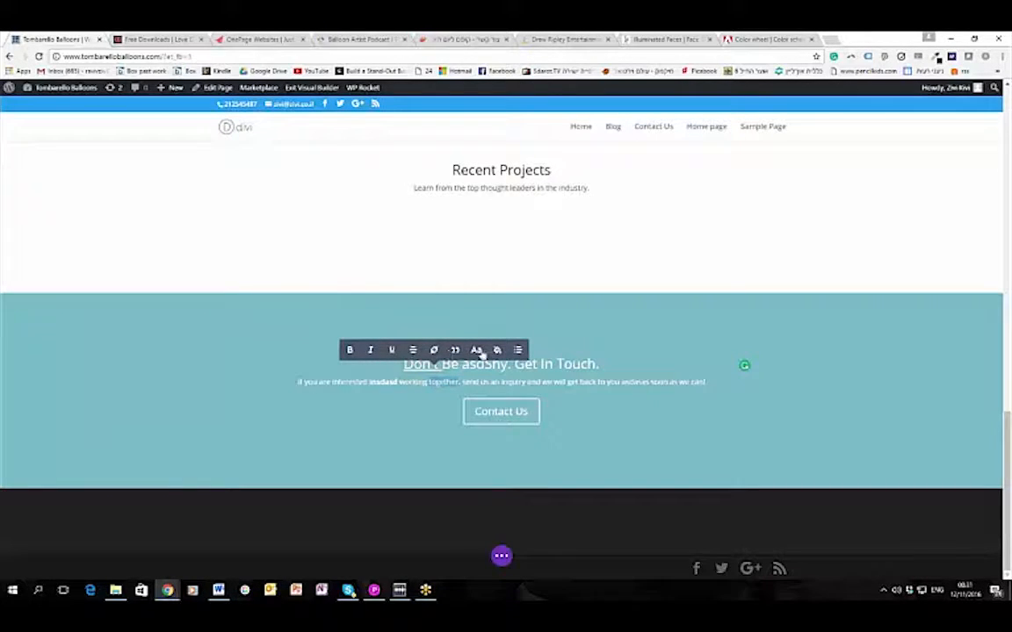
pyautogui.click(476, 349)
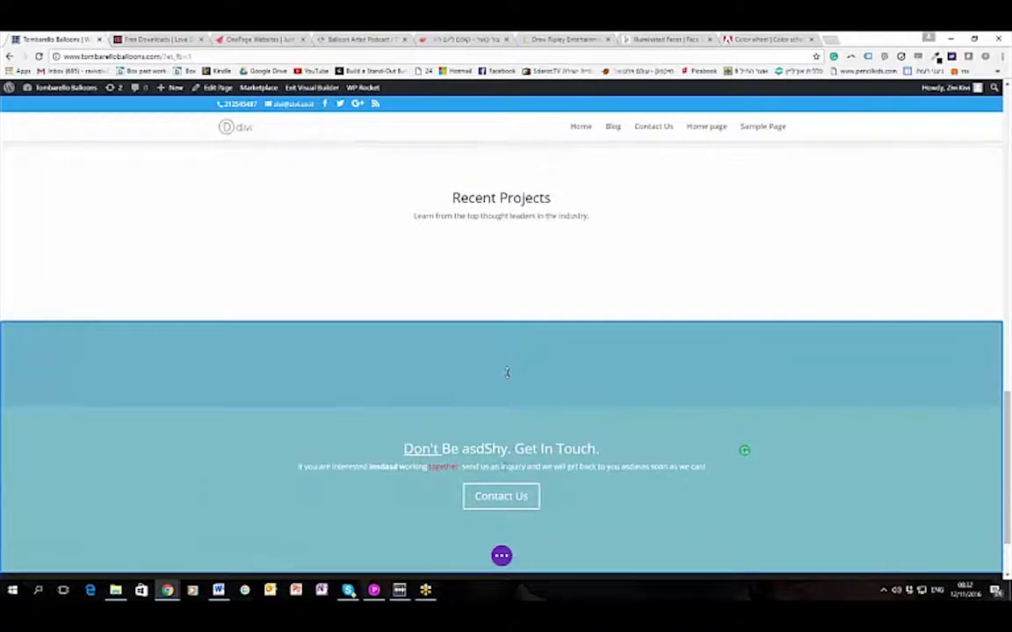
# Scroll to the dark four-blurb features row with Timely Support and Clear Communication
pyautogui.scroll(-3)
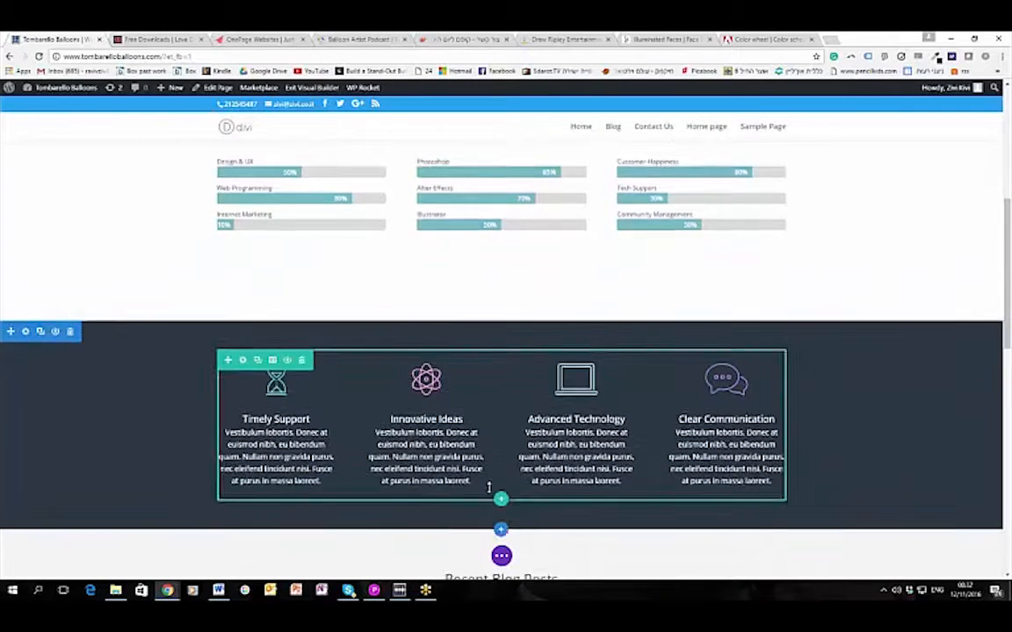
# Move Innovative Ideas ahead of Timely Support and open Insert Section below the features row
pyautogui.scroll(-3)
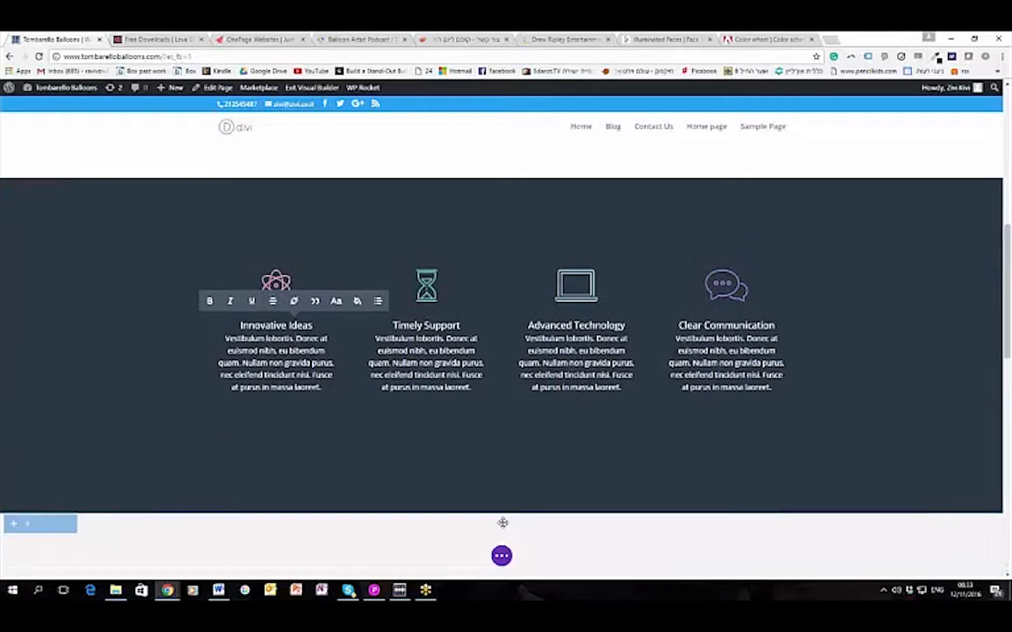
pyautogui.click(501, 517)
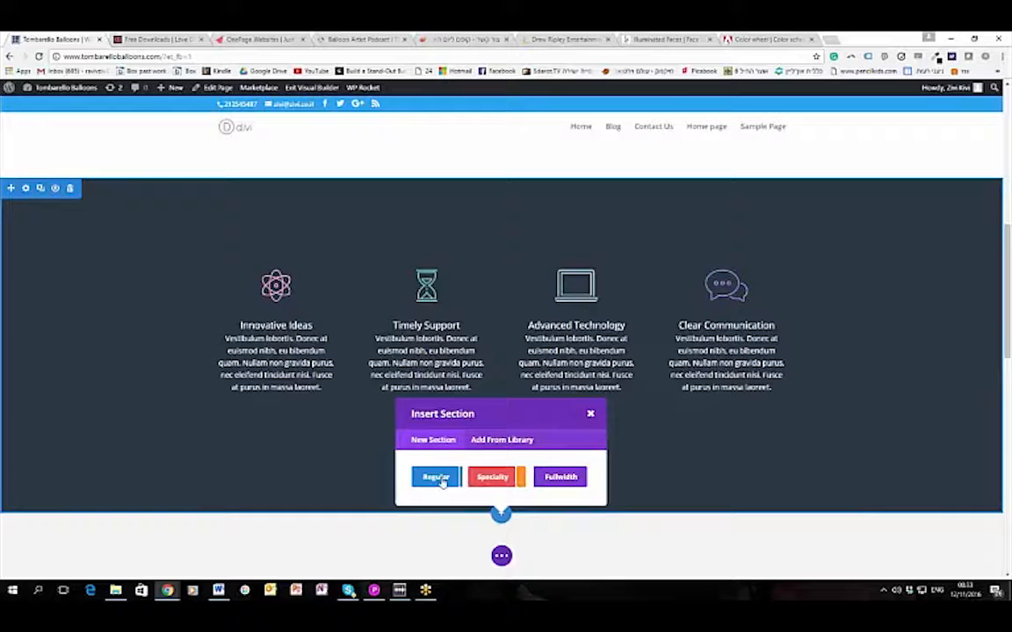
# Add a Regular two-column section with a Button module, then dismiss the Button Settings modal
pyautogui.click(435, 476)
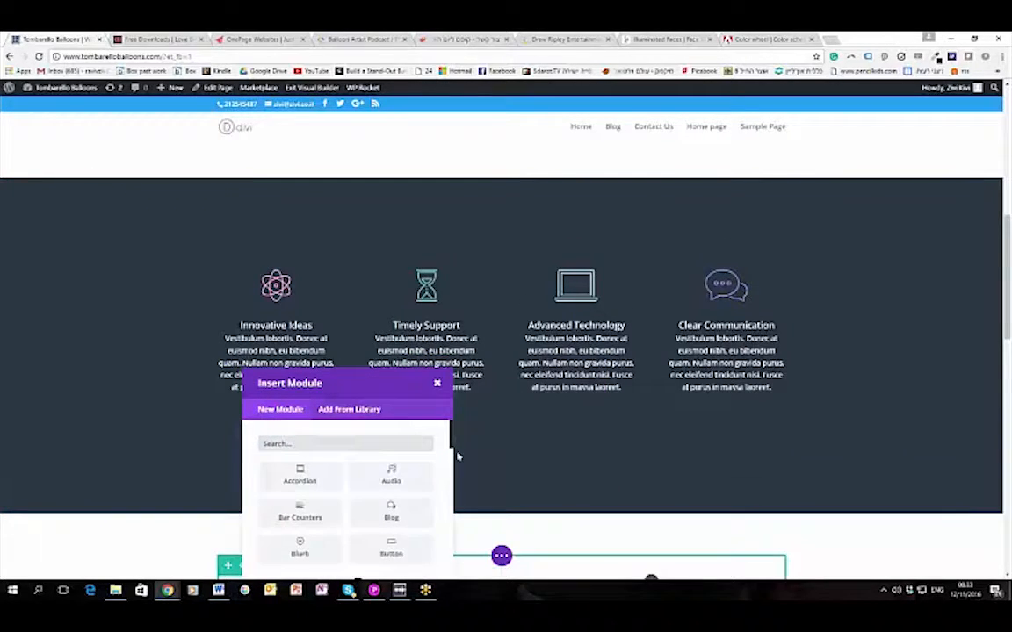
pyautogui.click(391, 549)
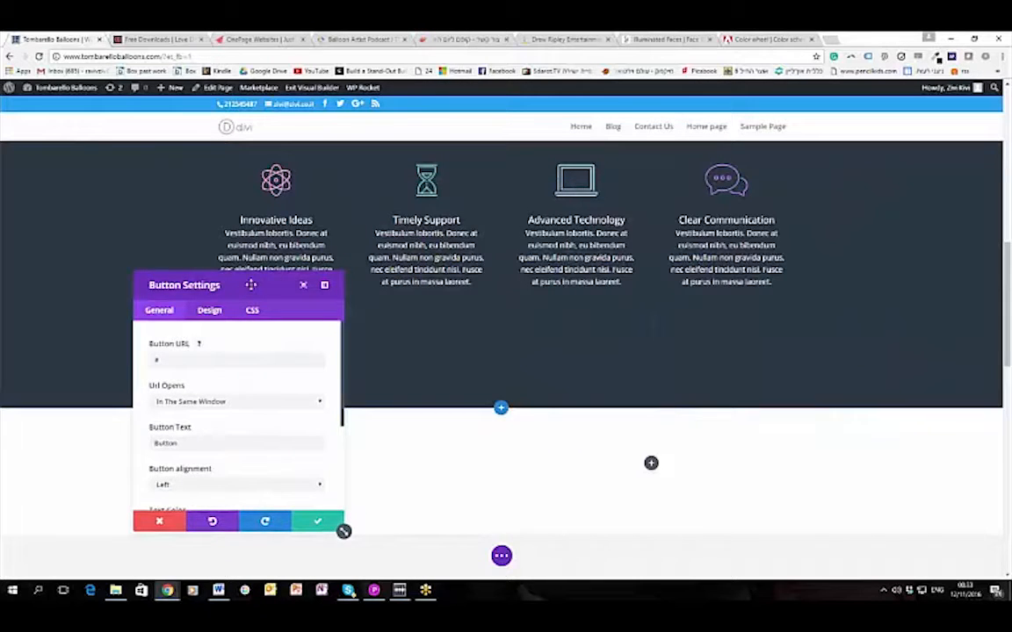
pyautogui.moveTo(250, 284); pyautogui.dragTo(818, 234)
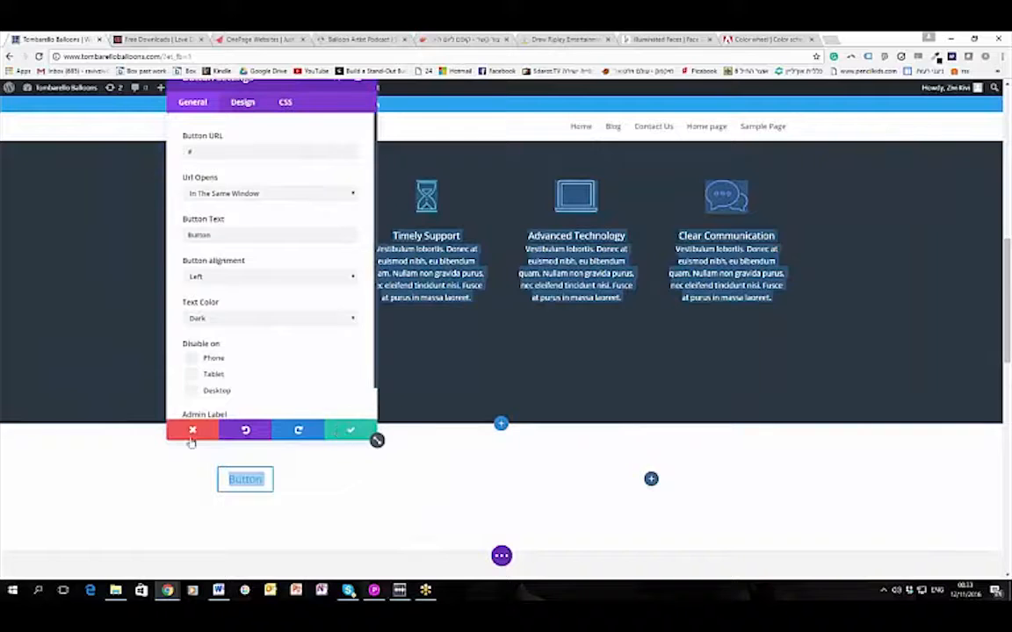
pyautogui.click(192, 430)
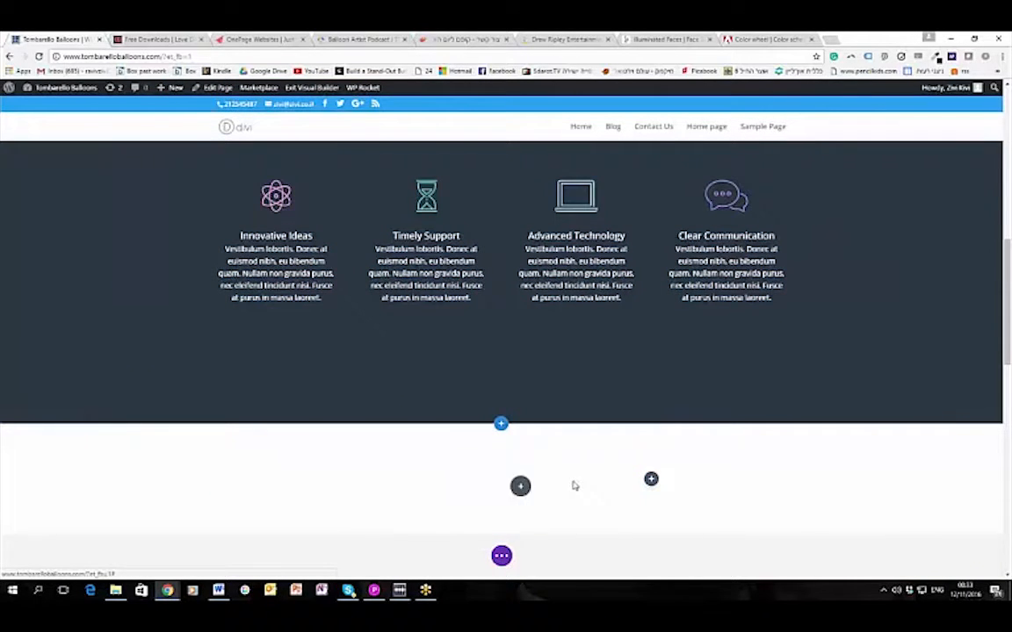
# Open and dismiss Insert Module for the empty left column, then return to About Our Team
pyautogui.scroll(-3)
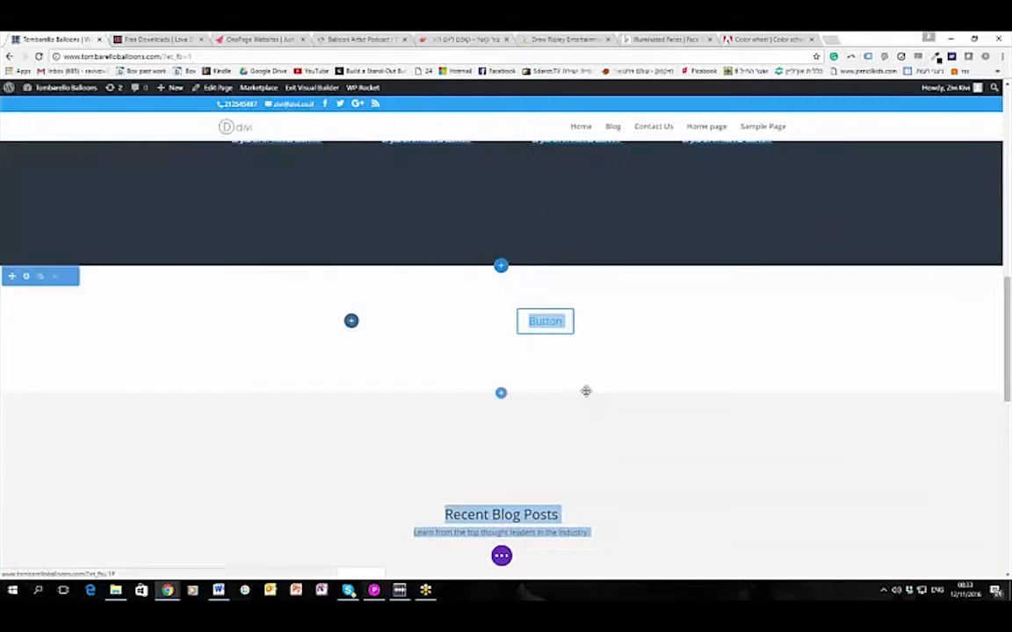
pyautogui.click(350, 321)
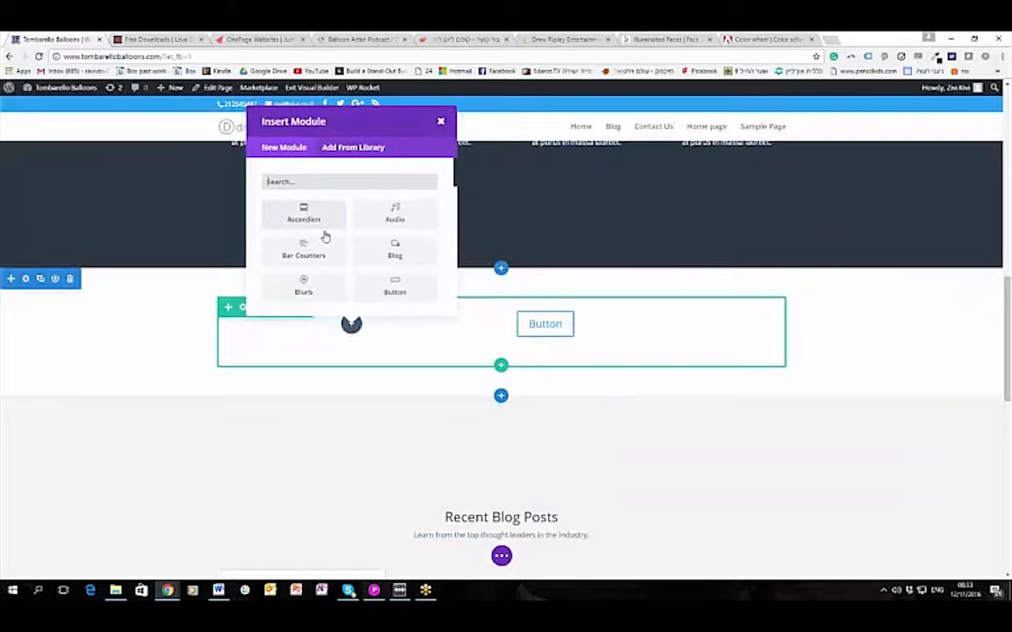
pyautogui.click(440, 121)
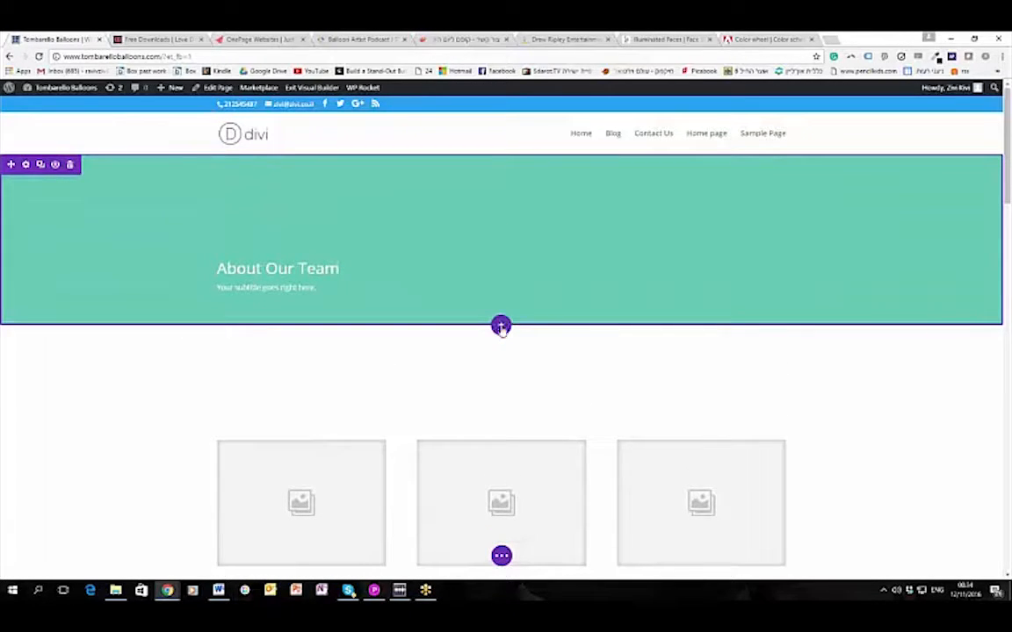
# Start inserting a section below the About Our Team banner, then cancel adding a module
pyautogui.click(500, 326)
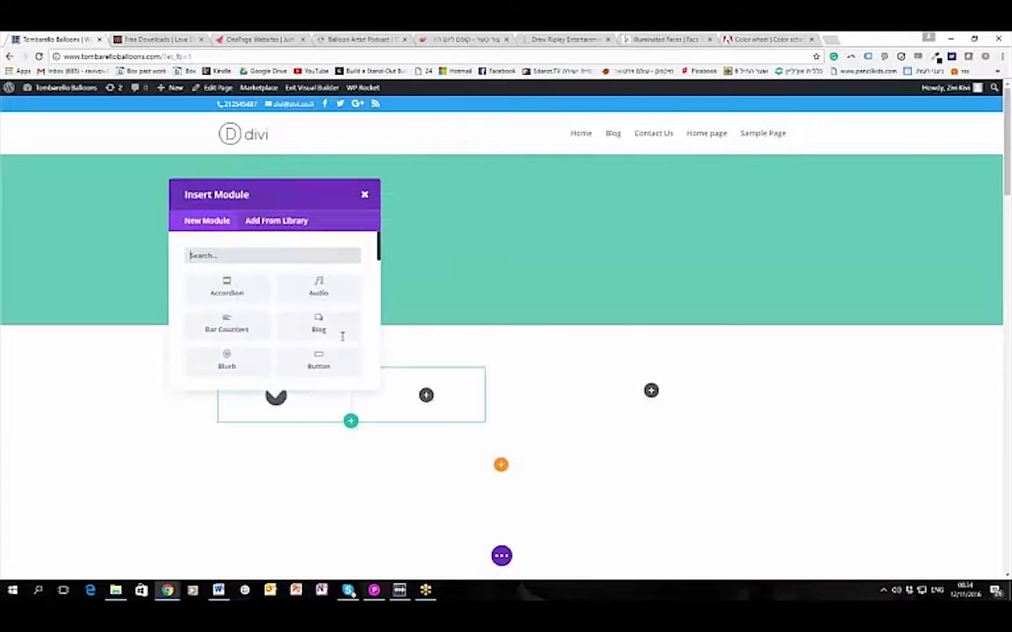
pyautogui.click(364, 194)
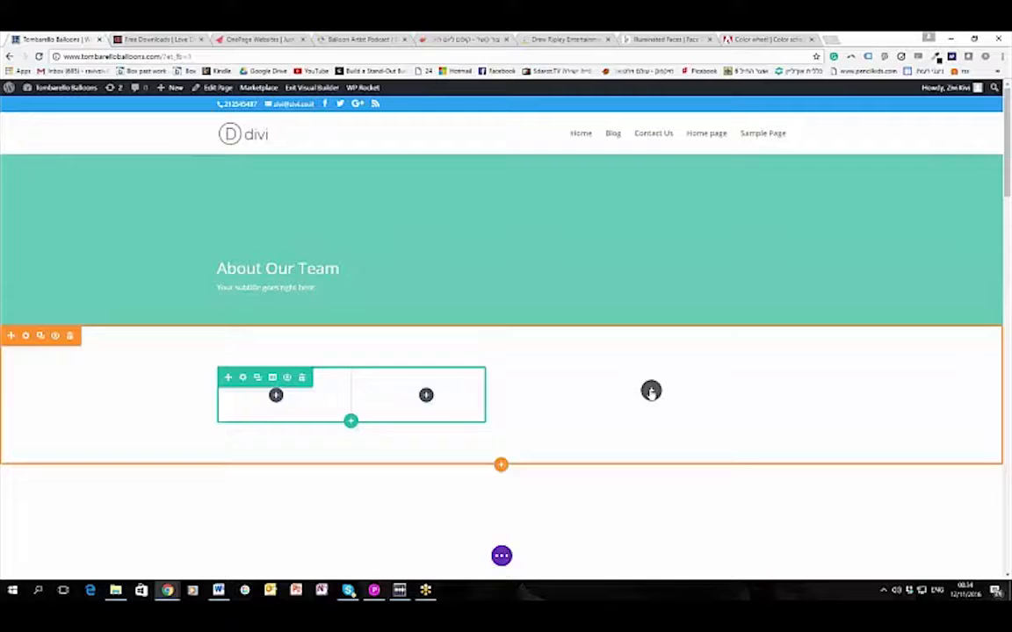
pyautogui.scroll(-3)
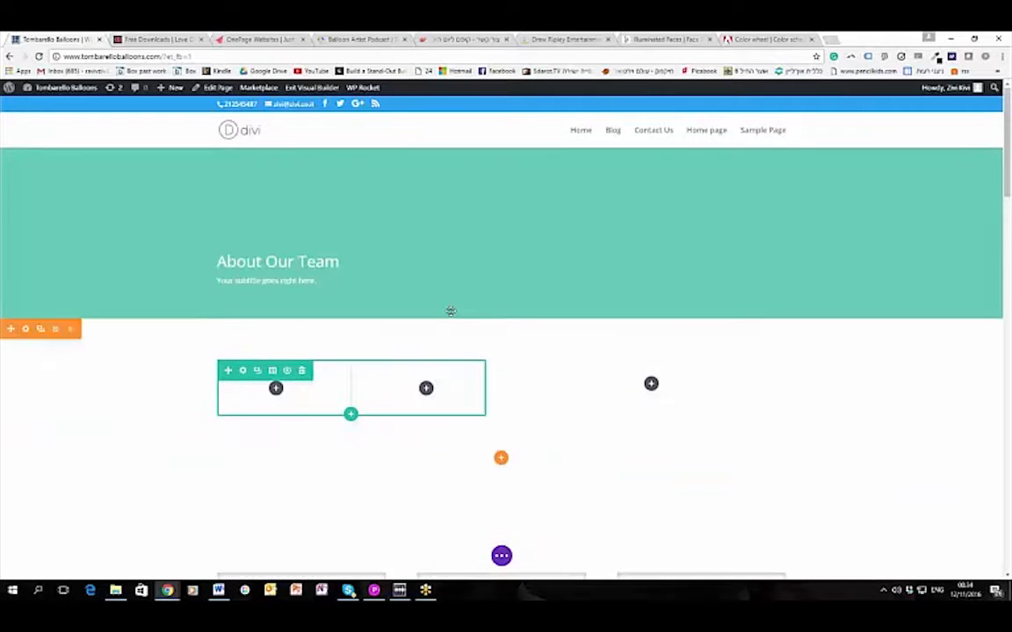
# Scroll down to the Get In Touch section and expand the purple page settings bar
pyautogui.scroll(-3)
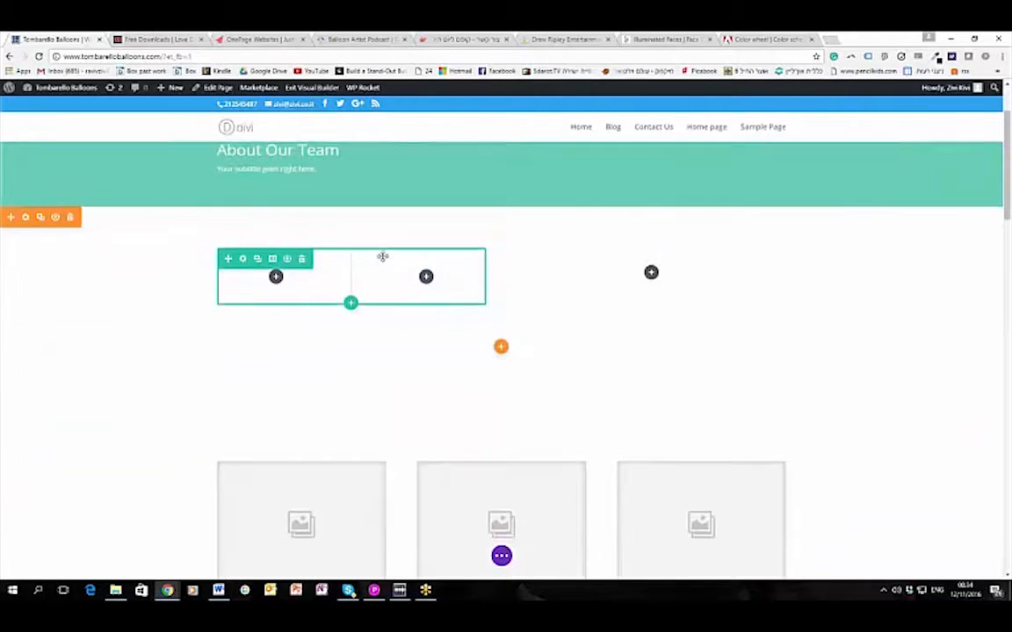
pyautogui.scroll(-3)
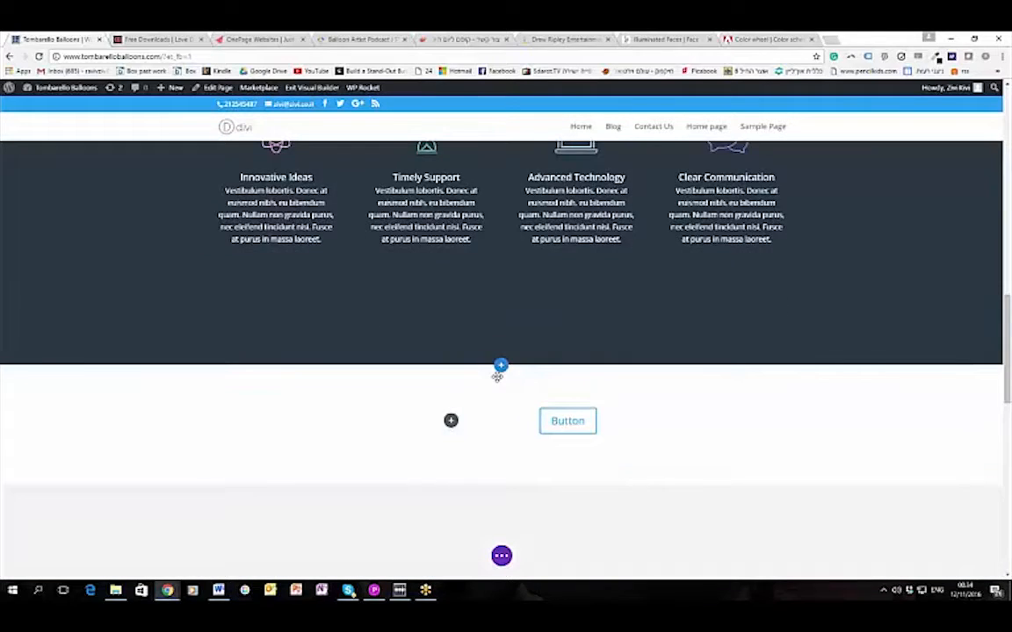
pyautogui.scroll(-3)
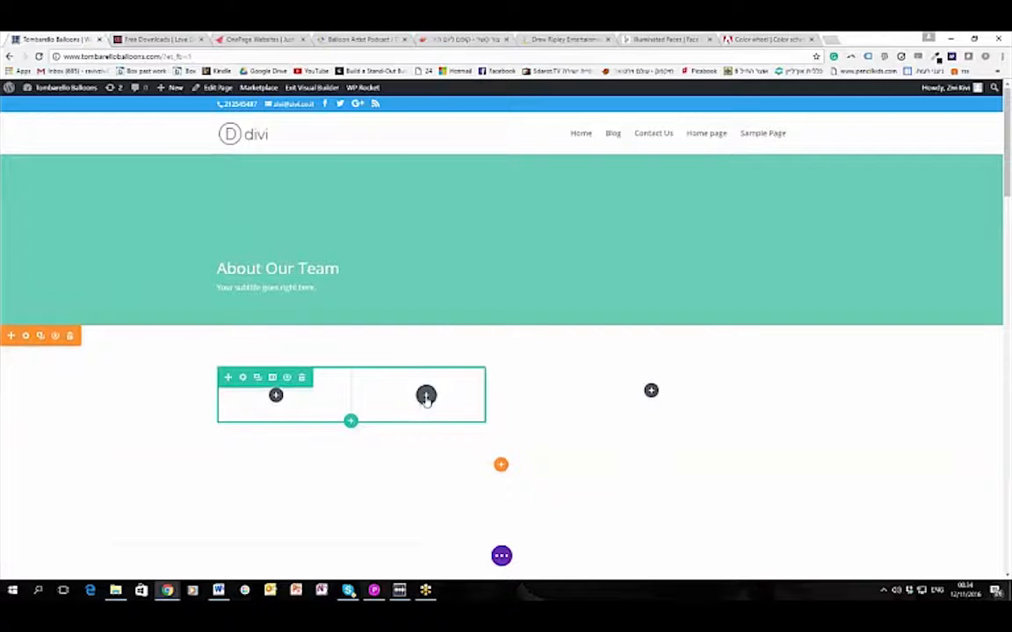
pyautogui.scroll(-3)
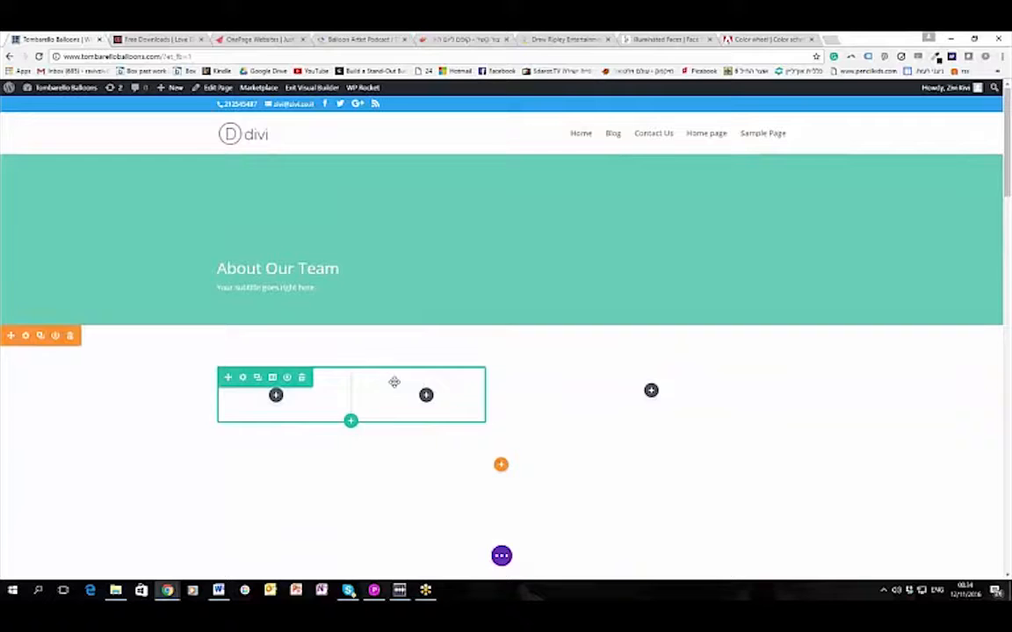
pyautogui.scroll(-3)
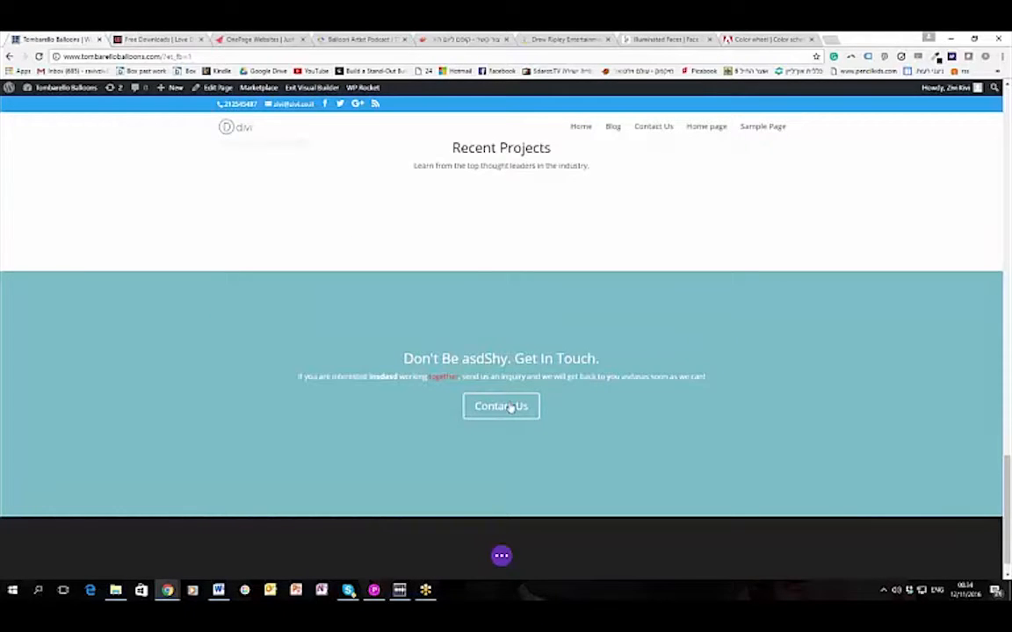
pyautogui.click(527, 375)
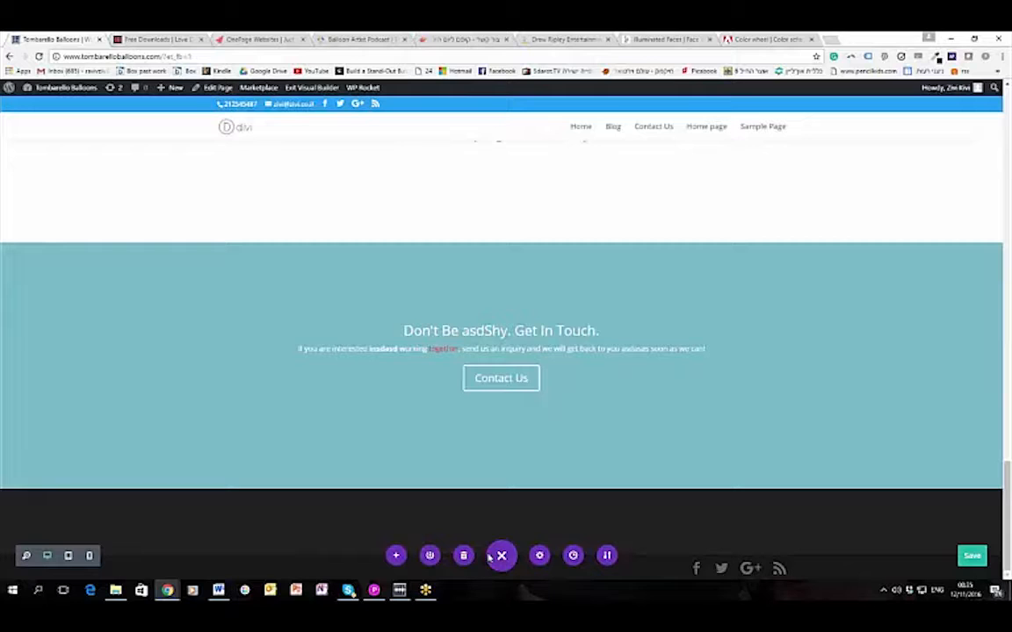
pyautogui.click(395, 555)
pyautogui.write('asd')
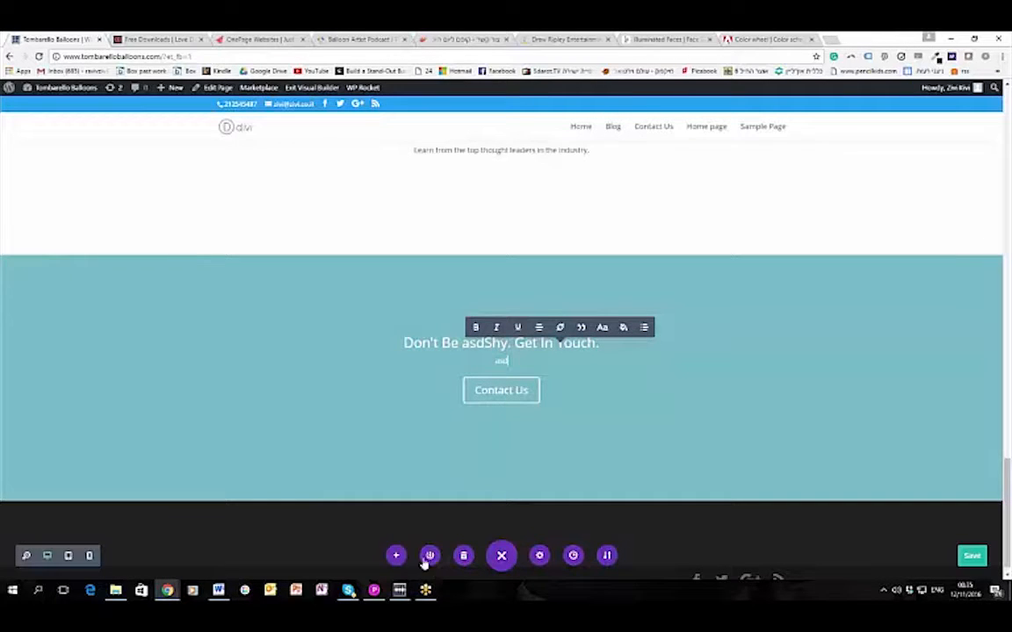
pyautogui.moveTo(429, 555)
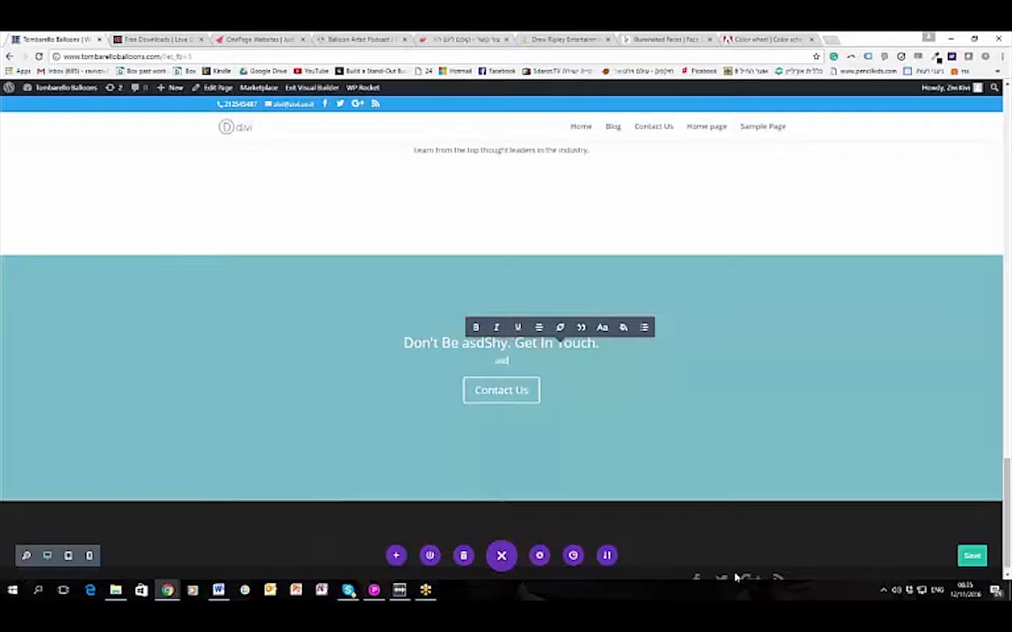
pyautogui.moveTo(500, 390)
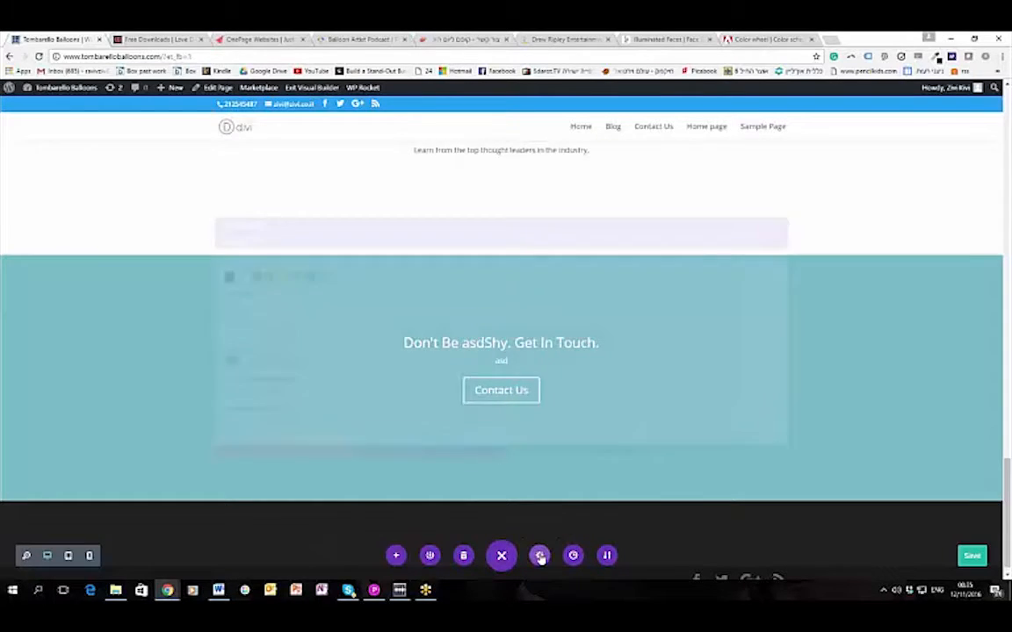
# Undo the 'asd' paragraph edit through the history control, restoring the full Get In Touch text
pyautogui.click(539, 555)
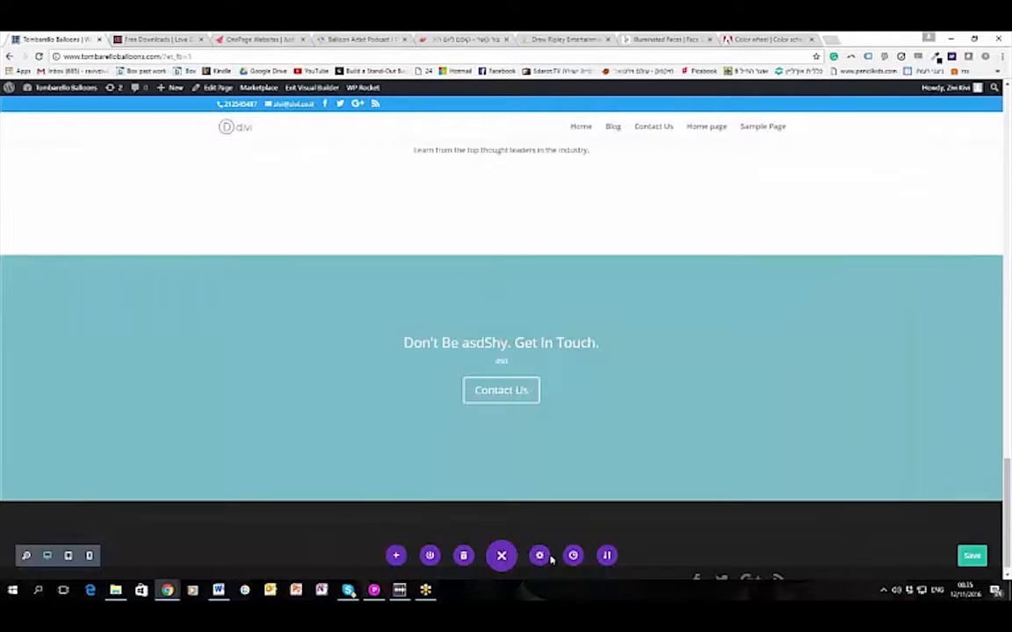
pyautogui.moveTo(573, 555)
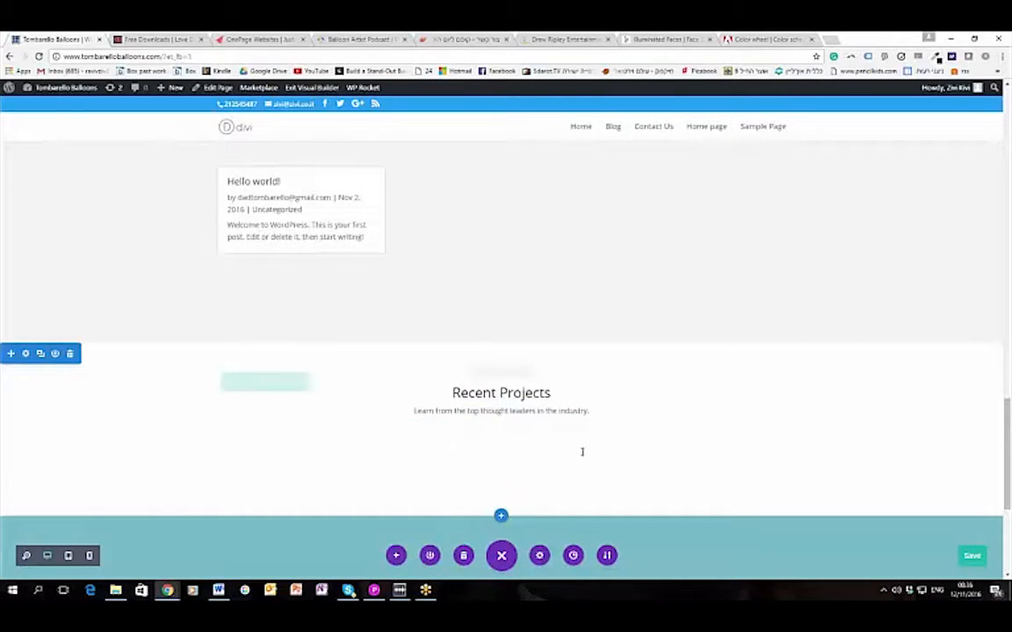
pyautogui.scroll(-3)
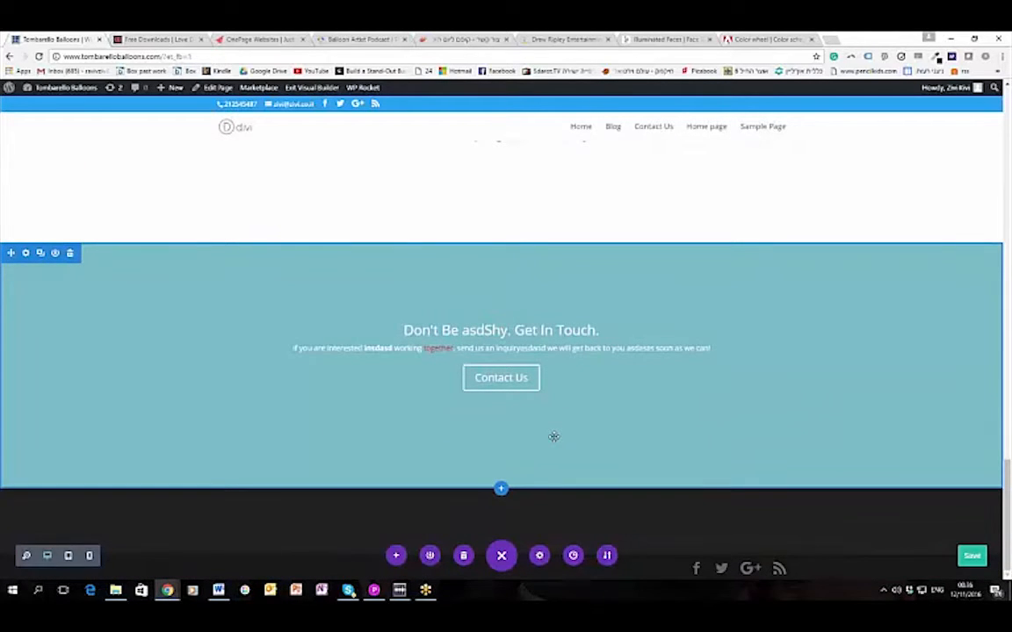
pyautogui.moveTo(546, 425)
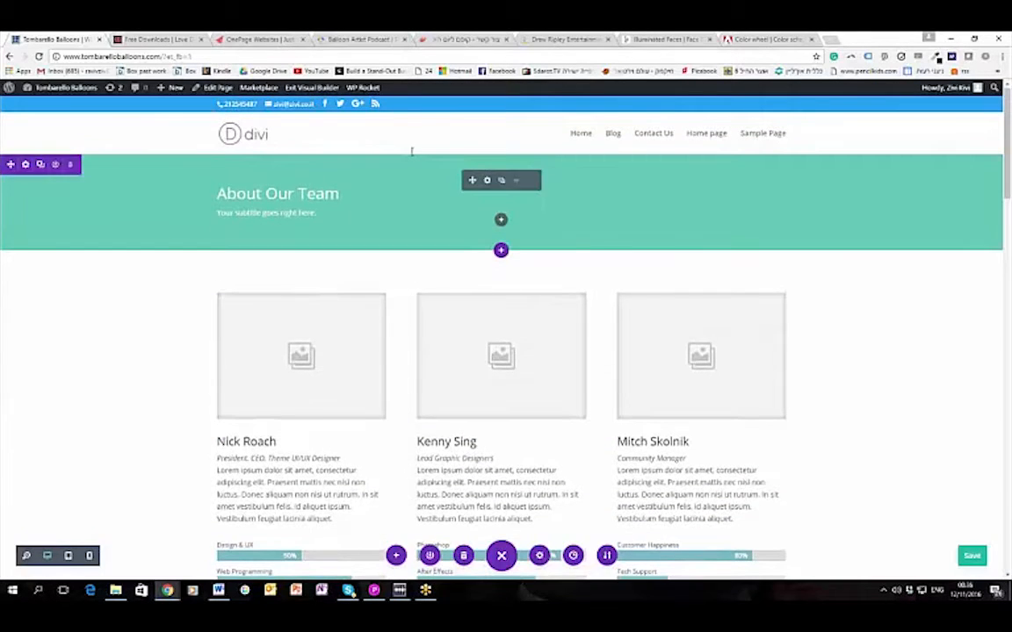
# Preview the team page at phone width, scrolling through it, then switch to tablet width
pyautogui.scroll(-3)
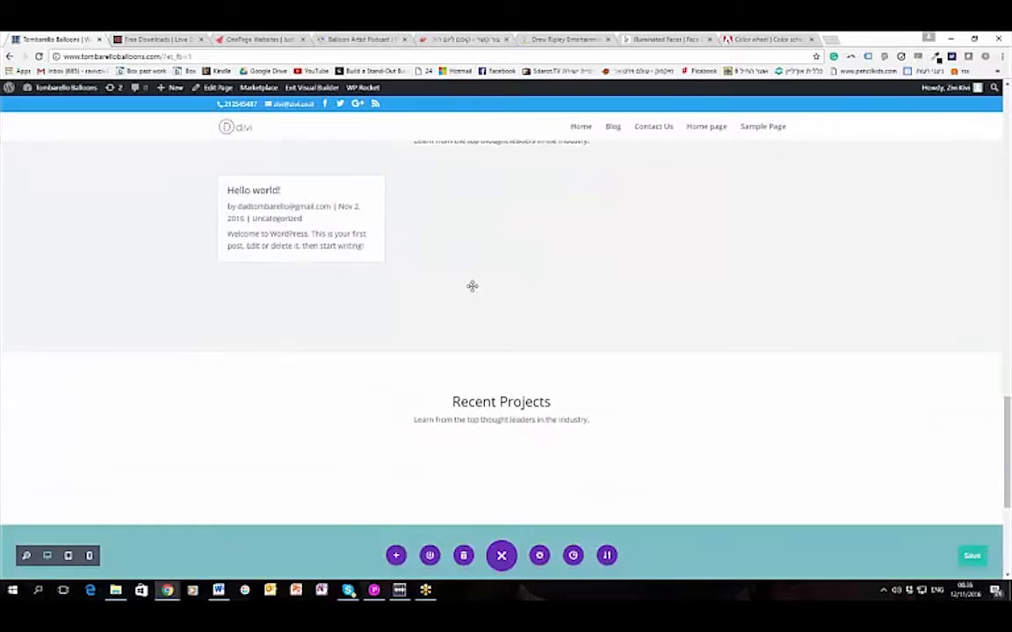
pyautogui.scroll(-3)
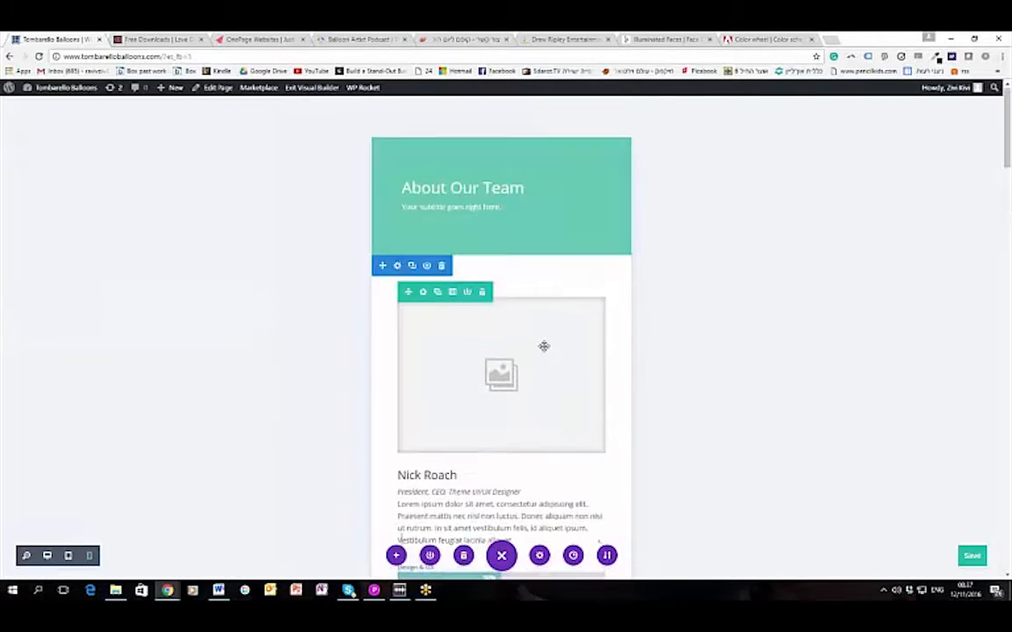
pyautogui.scroll(-3)
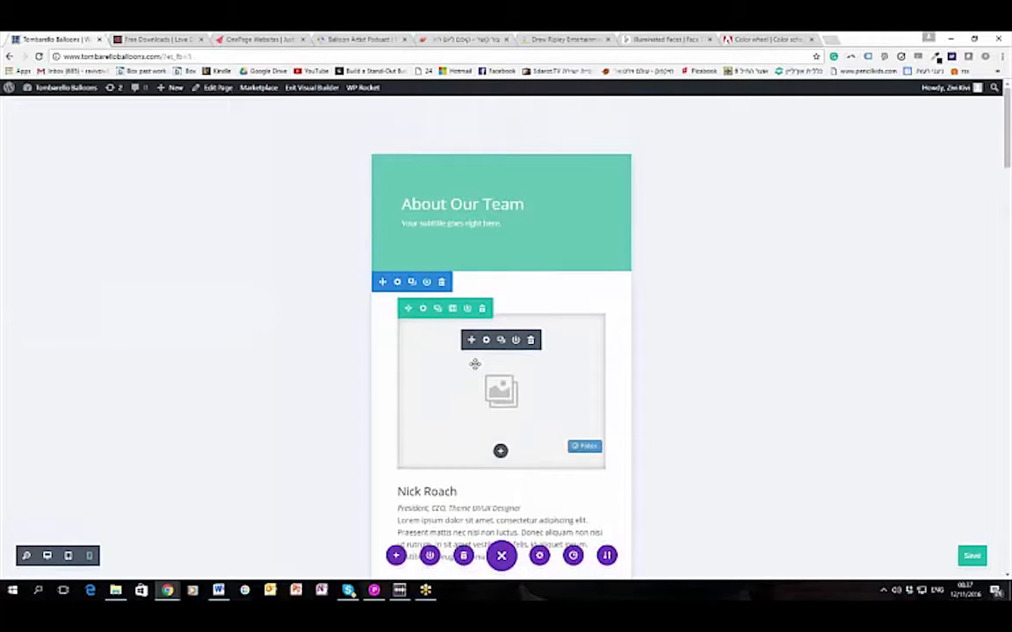
pyautogui.scroll(-3)
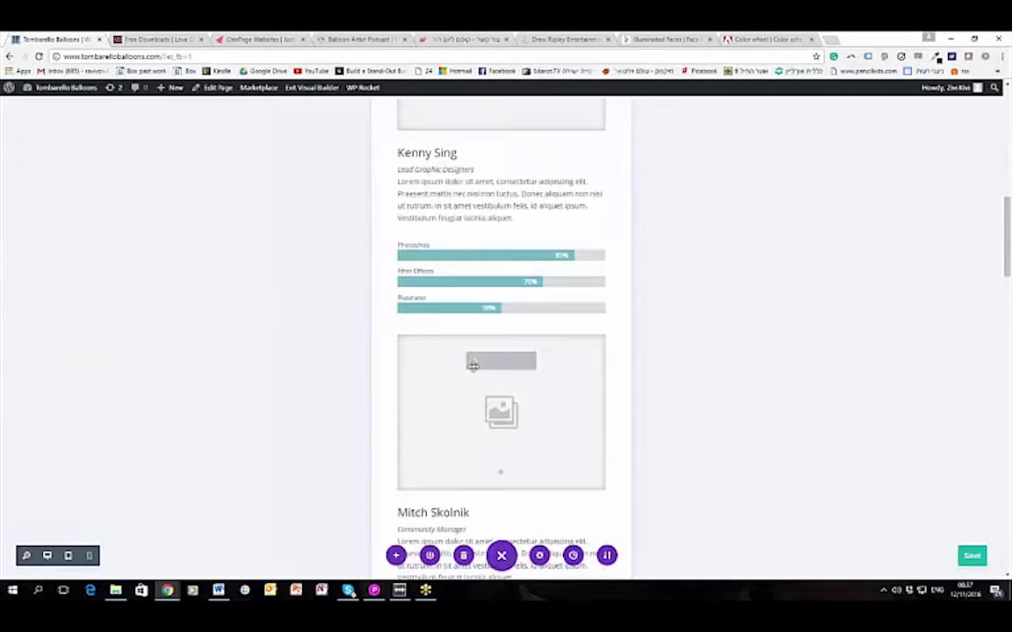
pyautogui.scroll(-3)
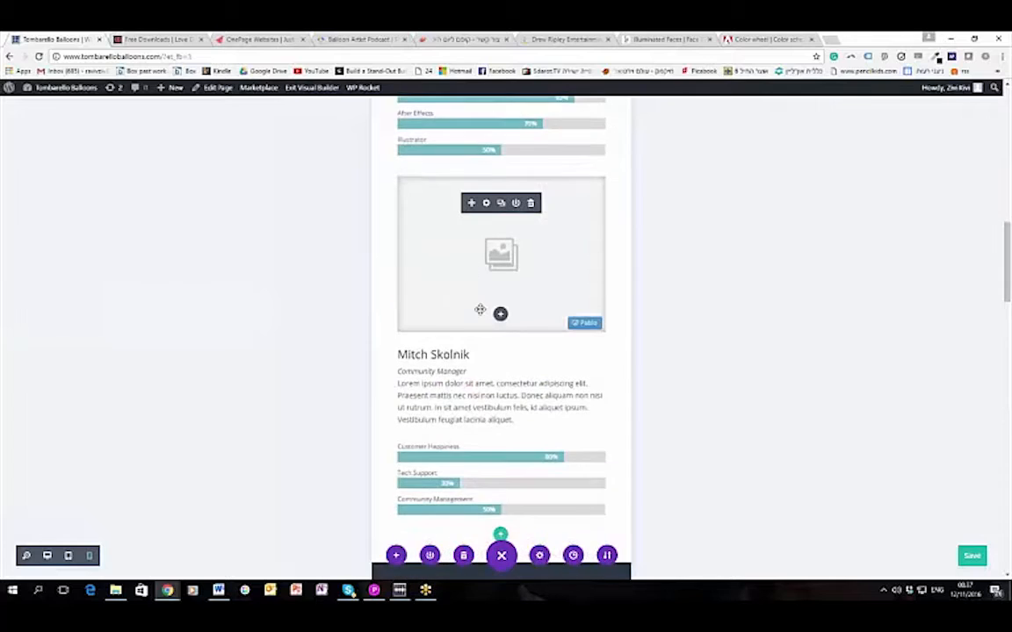
pyautogui.scroll(-3)
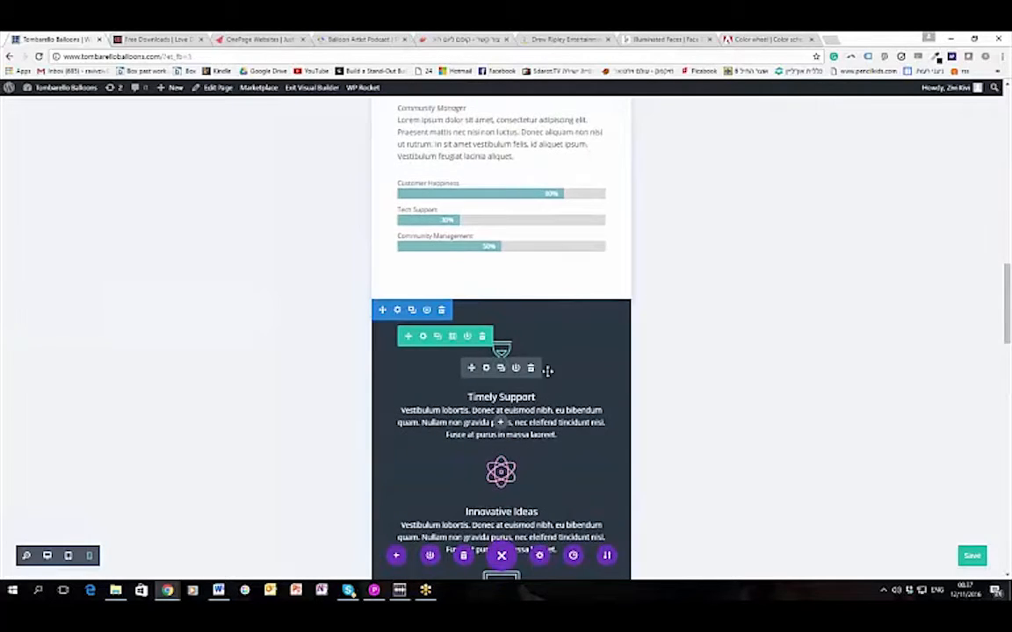
pyautogui.scroll(-3)
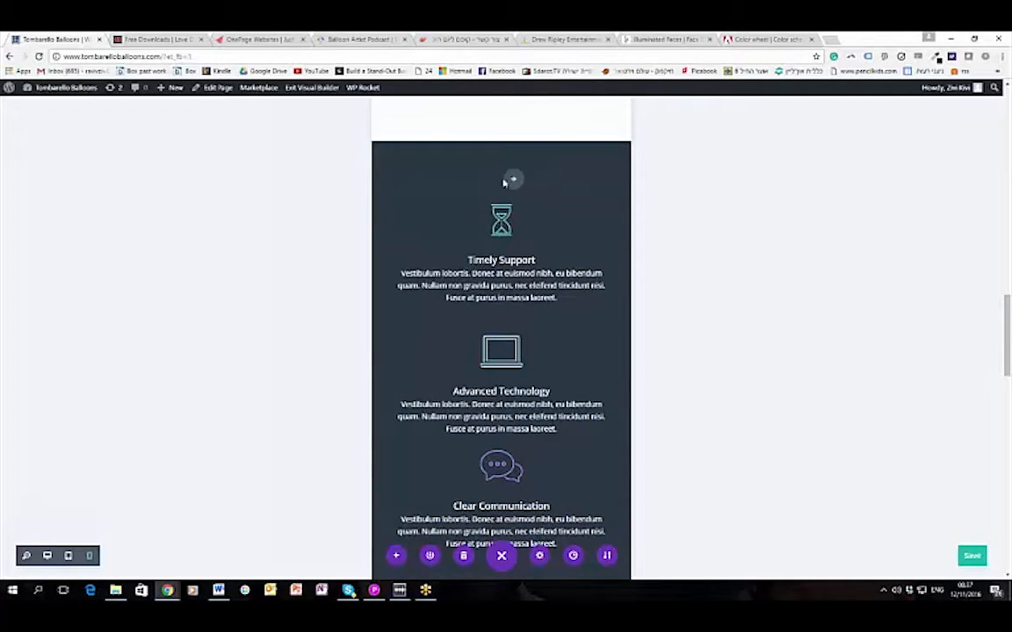
pyautogui.scroll(-3)
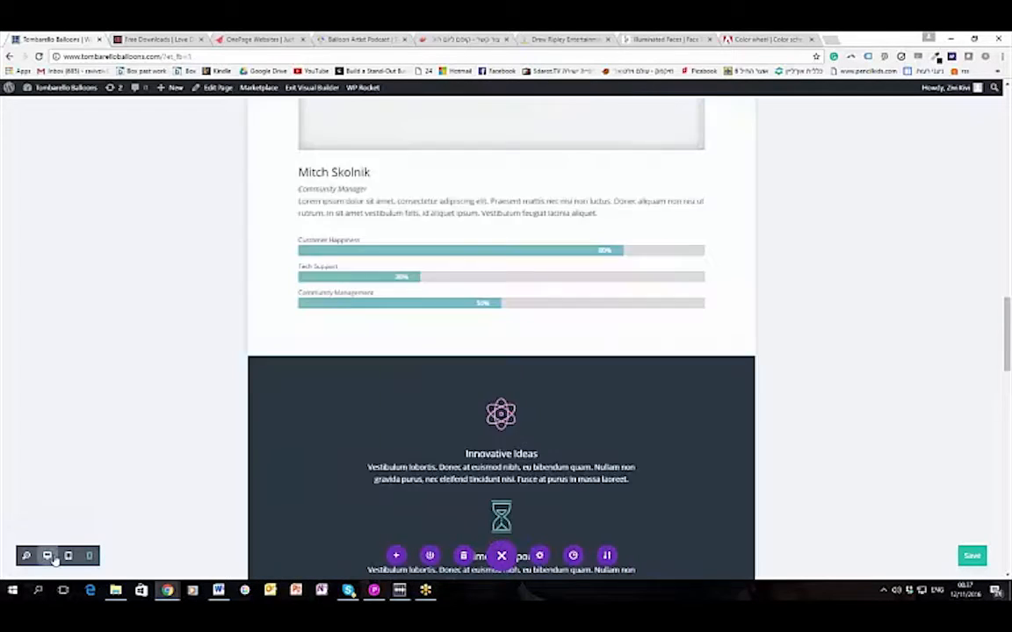
# Return to the full-width desktop preview and save the page with the green Save button
pyautogui.scroll(-3)
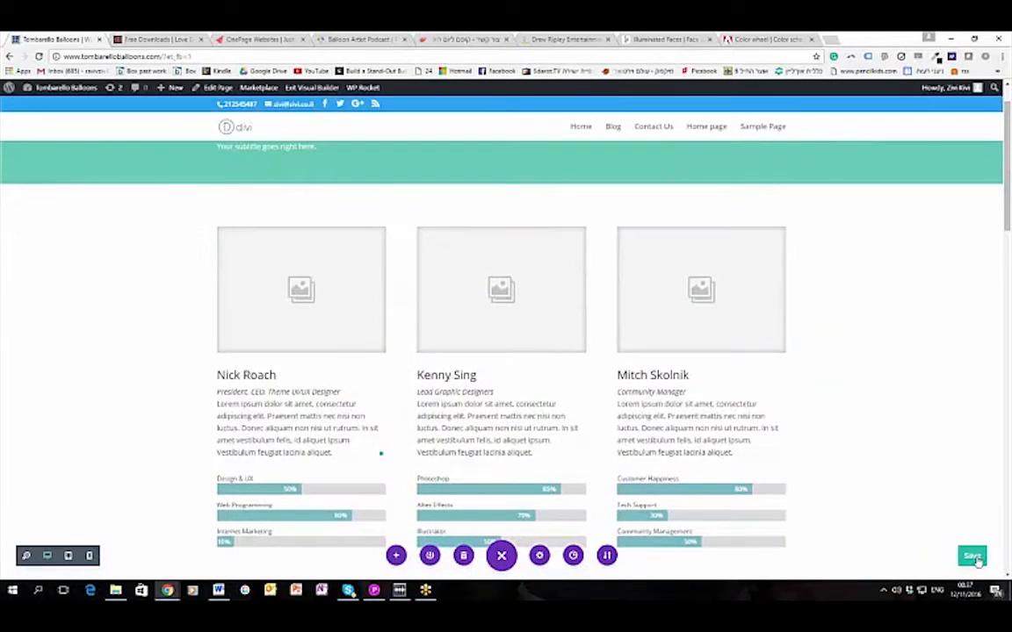
pyautogui.click(972, 556)
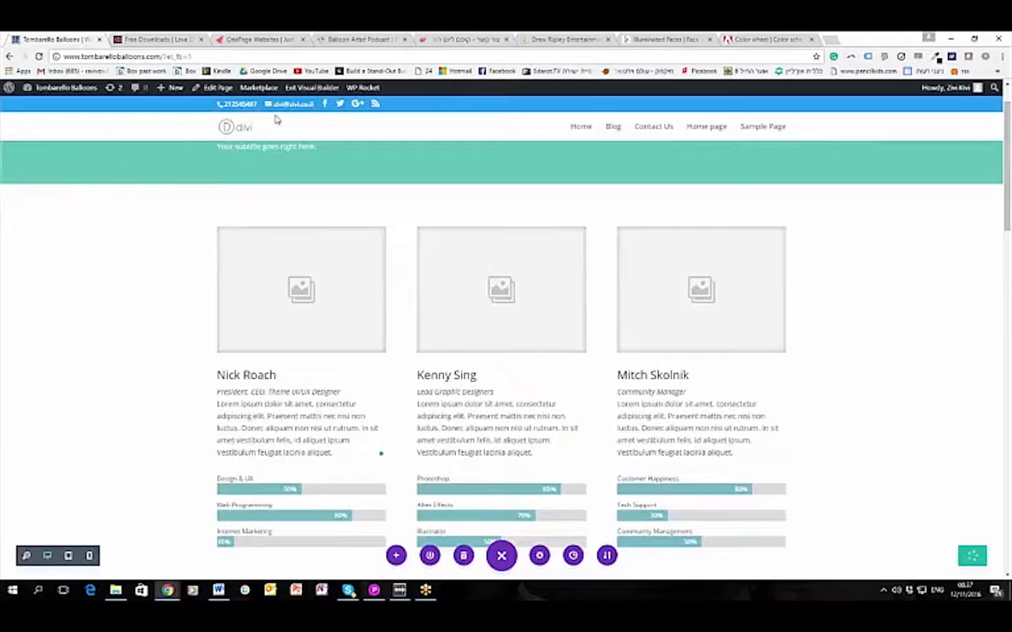
pyautogui.click(62, 87)
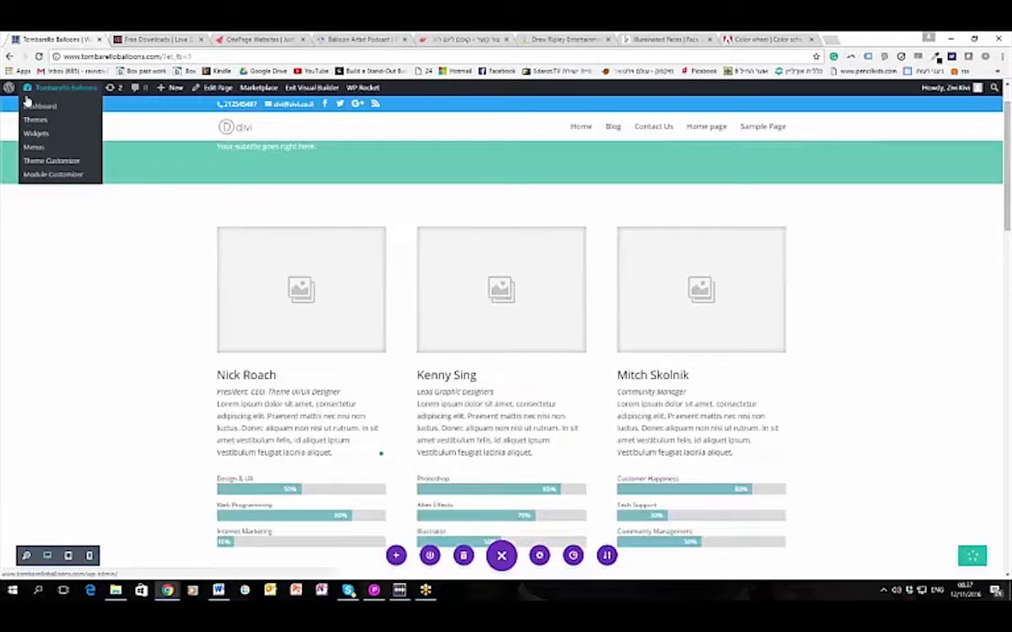